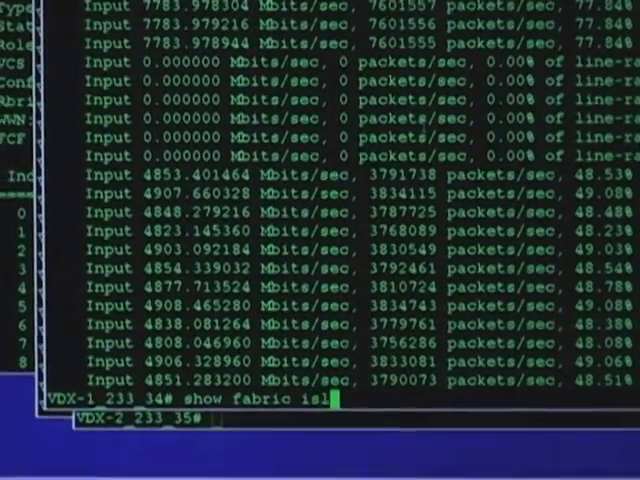
# List the completions for 'show fabric isl' on VDX-1 (isl, islports).
pyautogui.press('Tab')
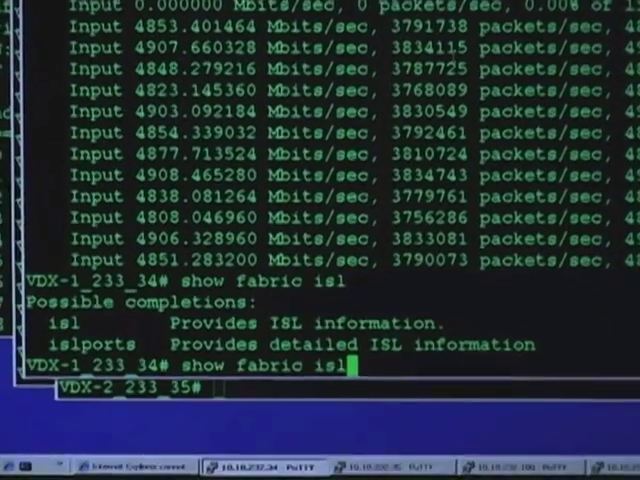